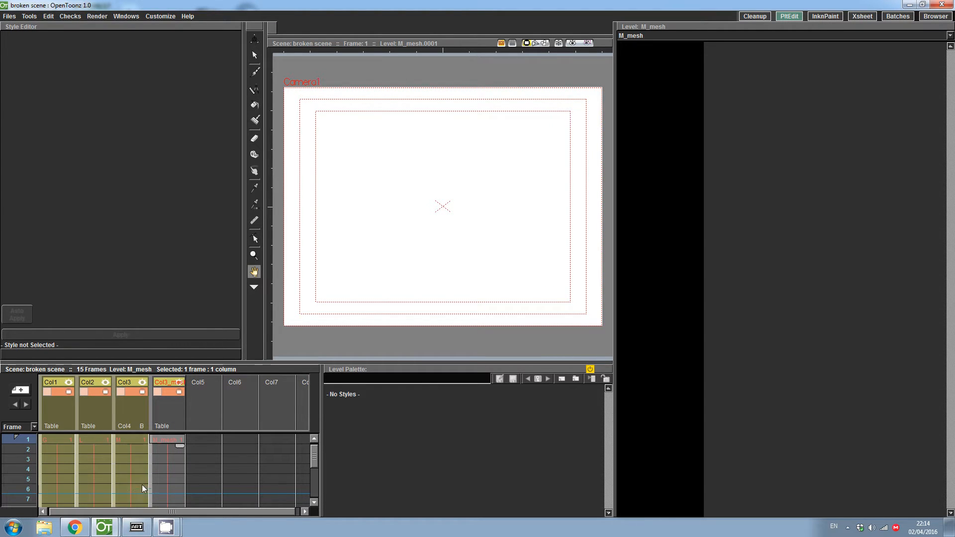
mouse_move(128, 472)
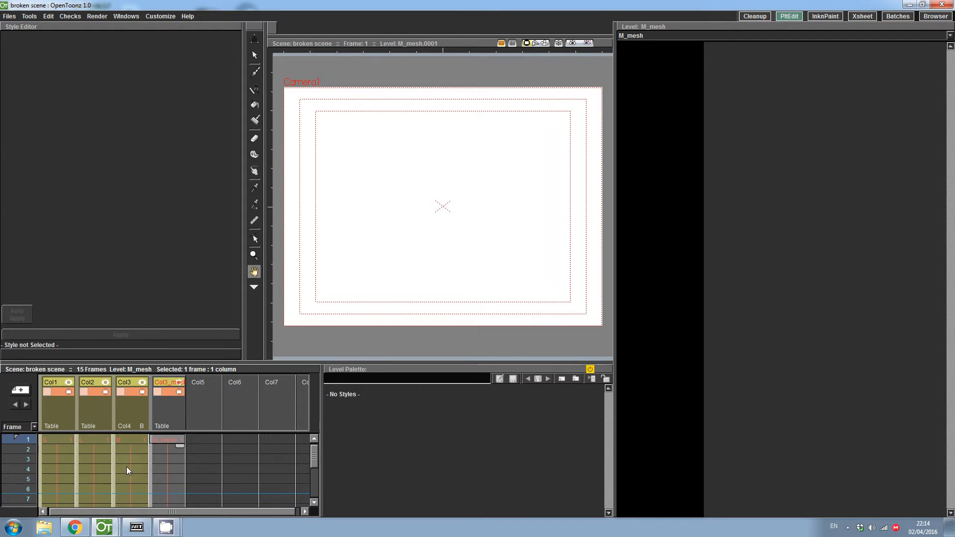
mouse_move(116, 512)
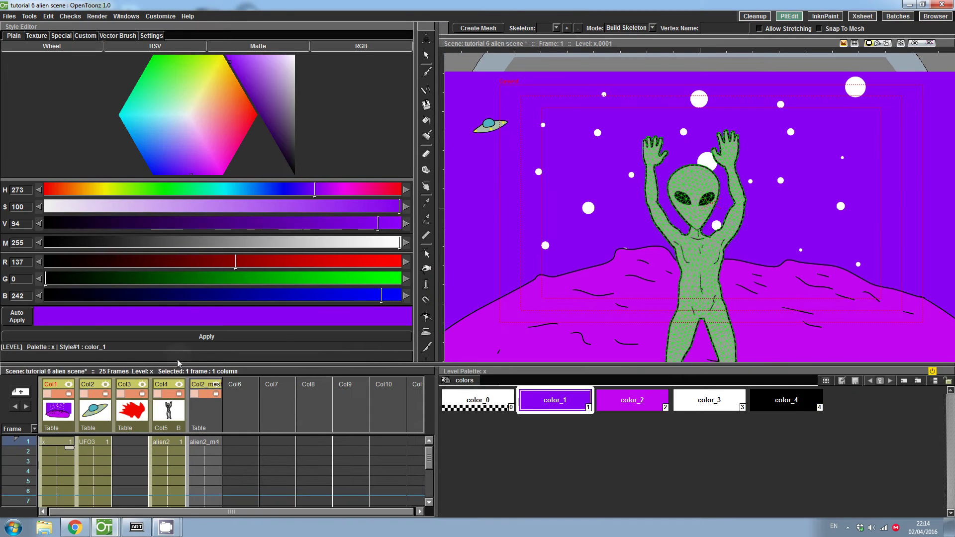
mouse_move(185, 259)
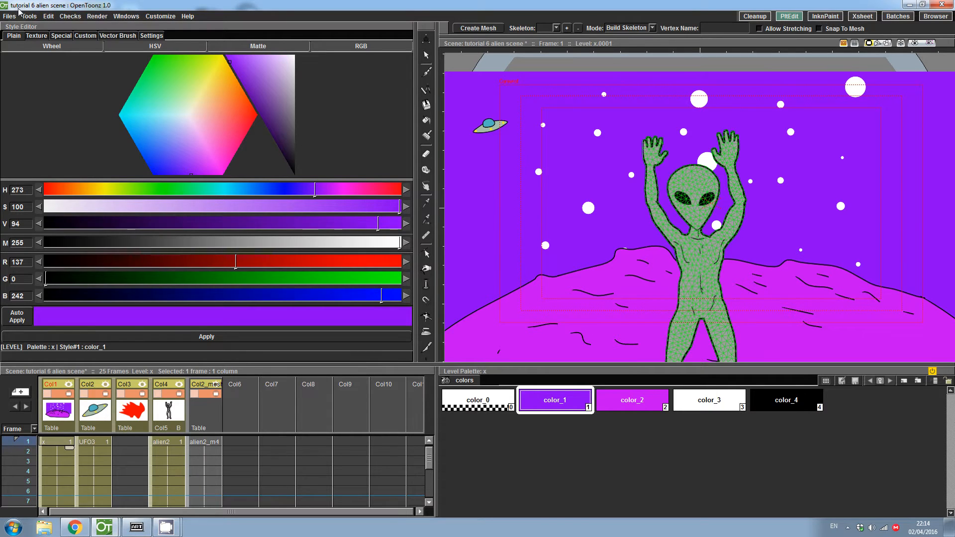
Save the sky background level x on its own via Files > Save Level, then move to the UFO3 level.
left_click(8, 18)
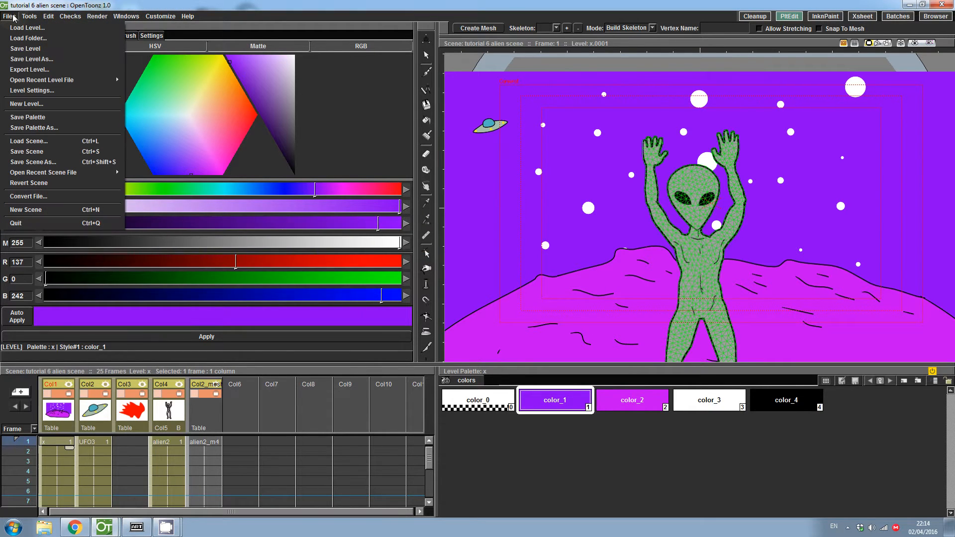
mouse_move(50, 173)
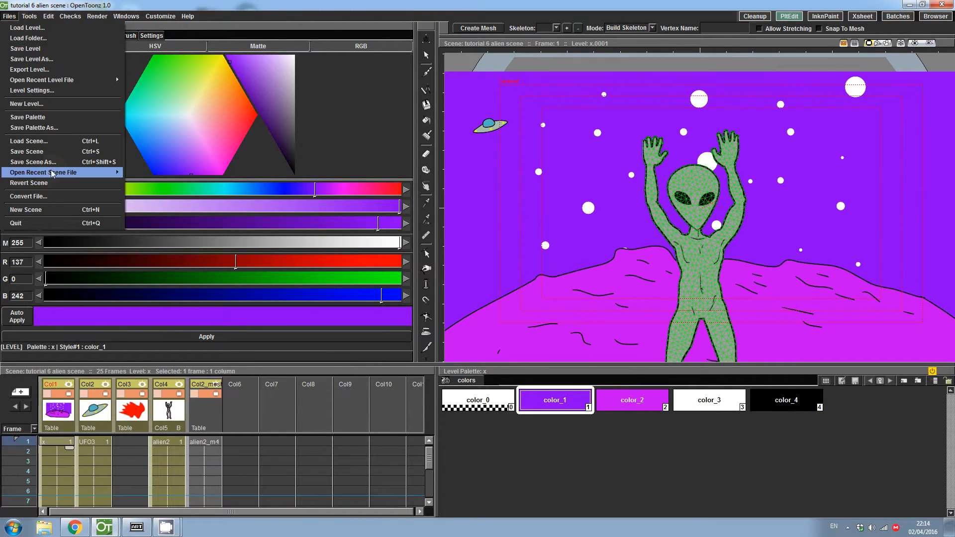
mouse_move(340, 159)
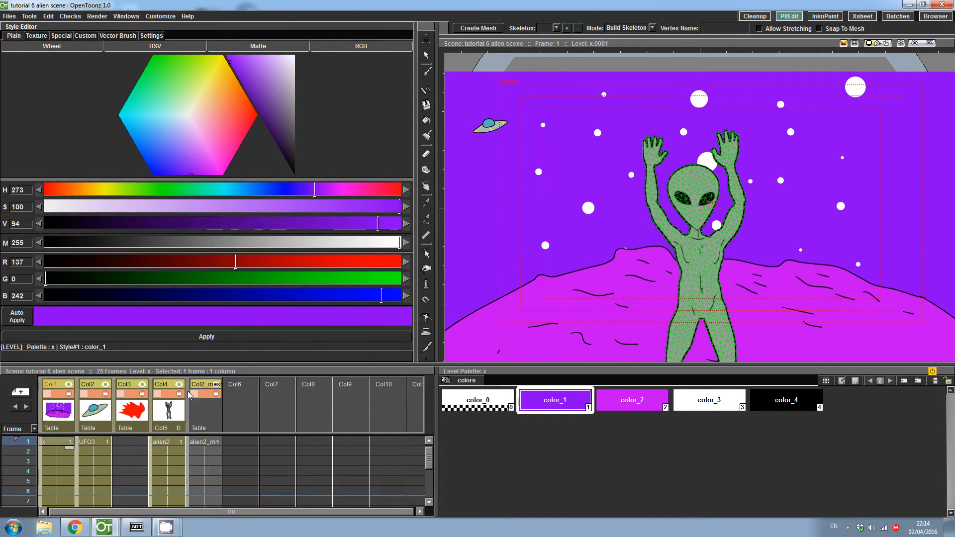
mouse_move(391, 467)
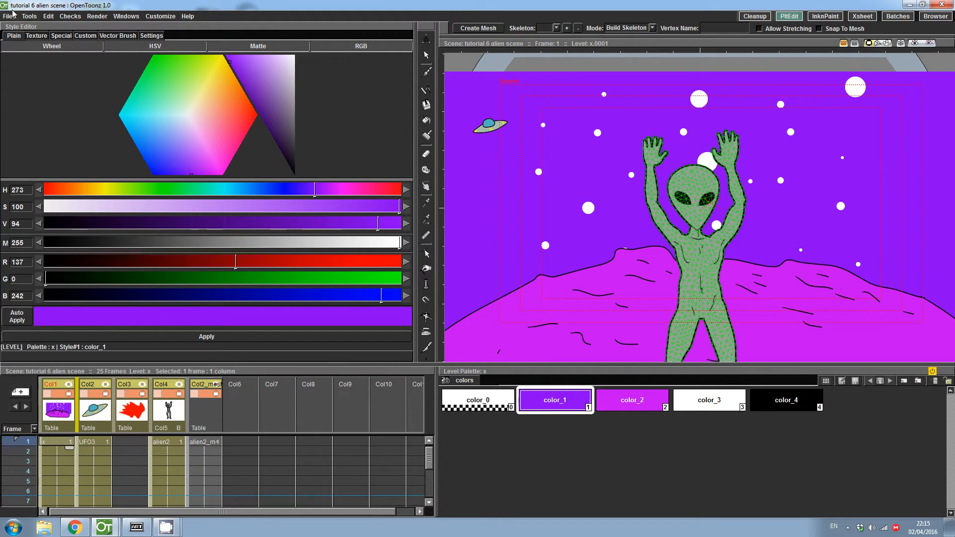
left_click(8, 16)
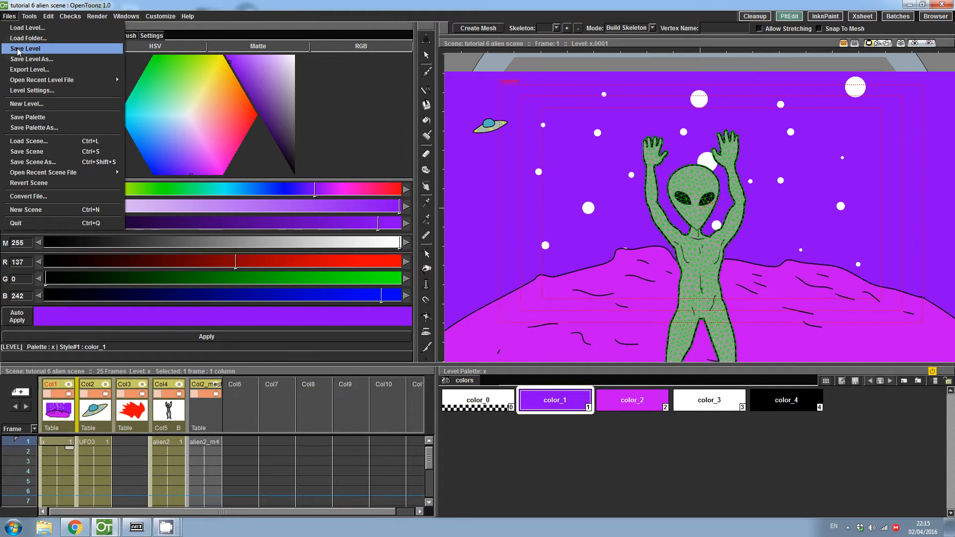
mouse_move(35, 57)
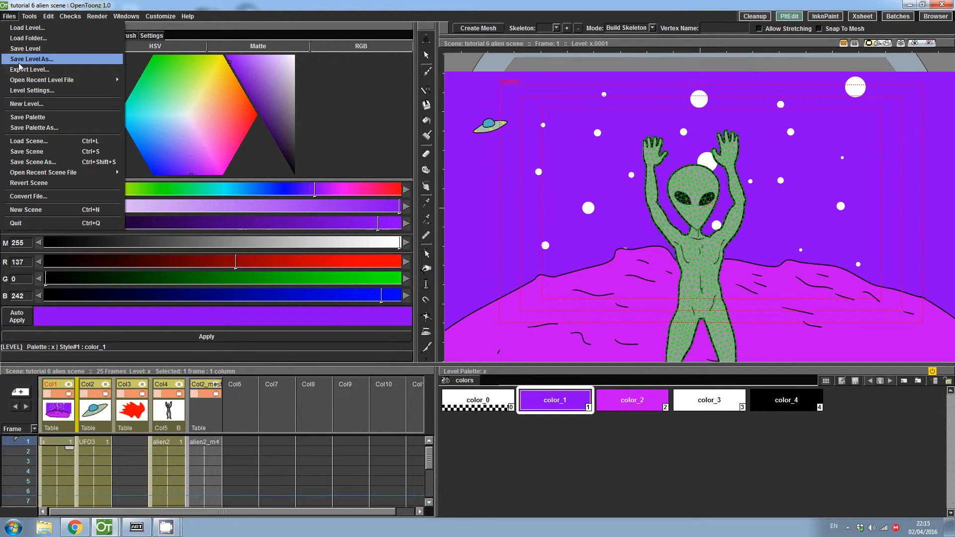
mouse_move(26, 48)
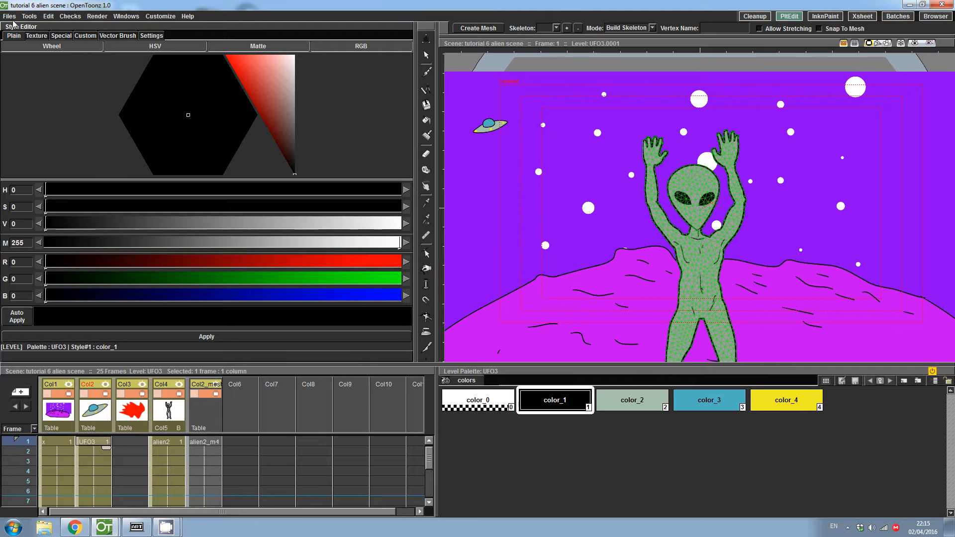
left_click(8, 18)
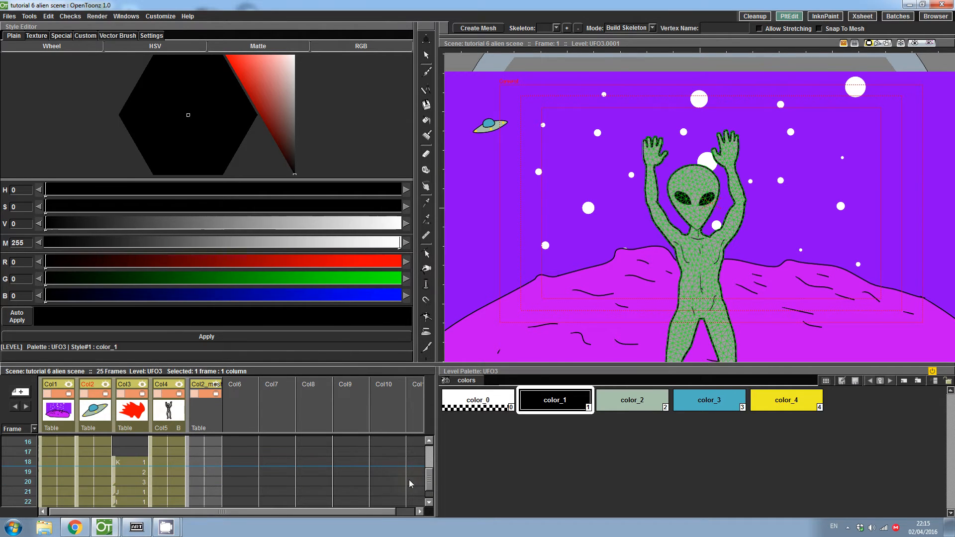
mouse_move(428, 482)
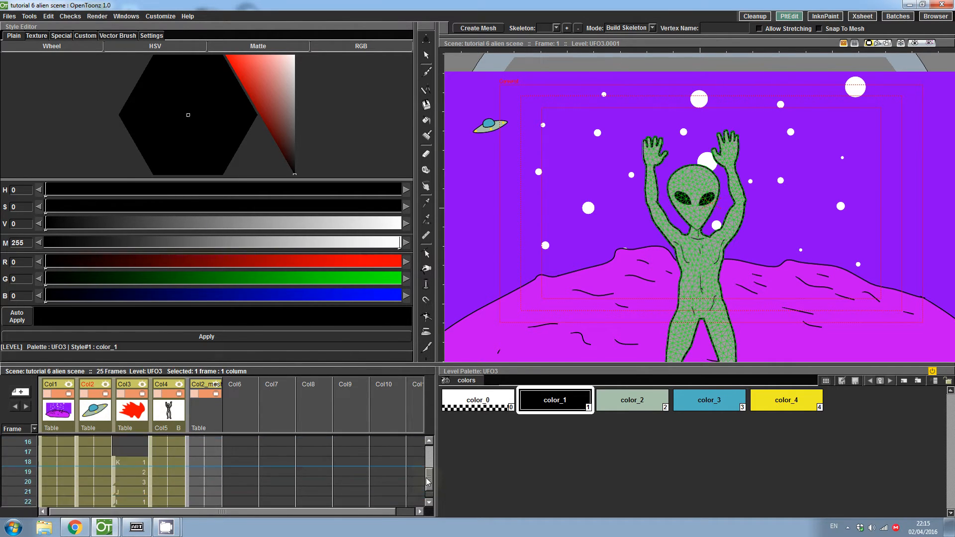
Save level K, then bring up the flame levels and finally the alien2 level with its palette in the Xsheet.
scroll("down", 3)
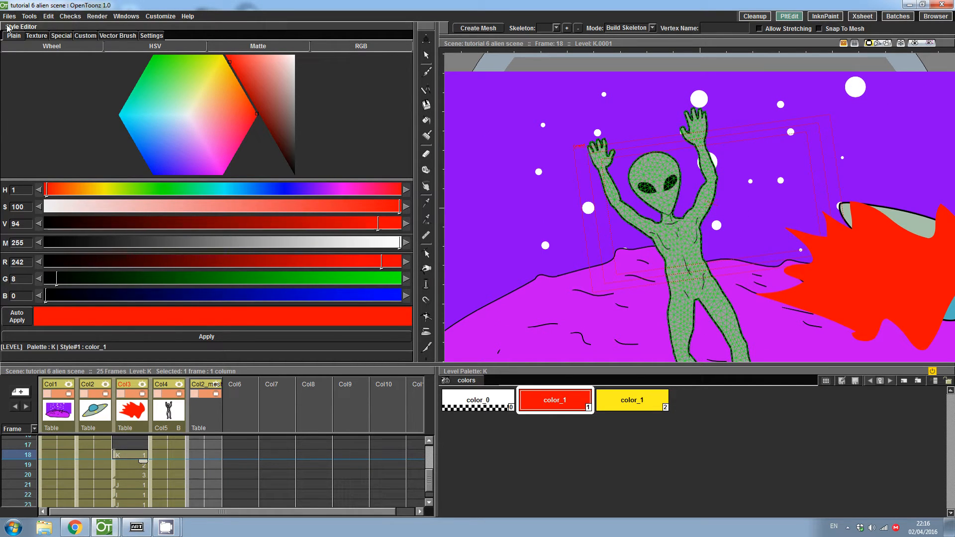
left_click(8, 17)
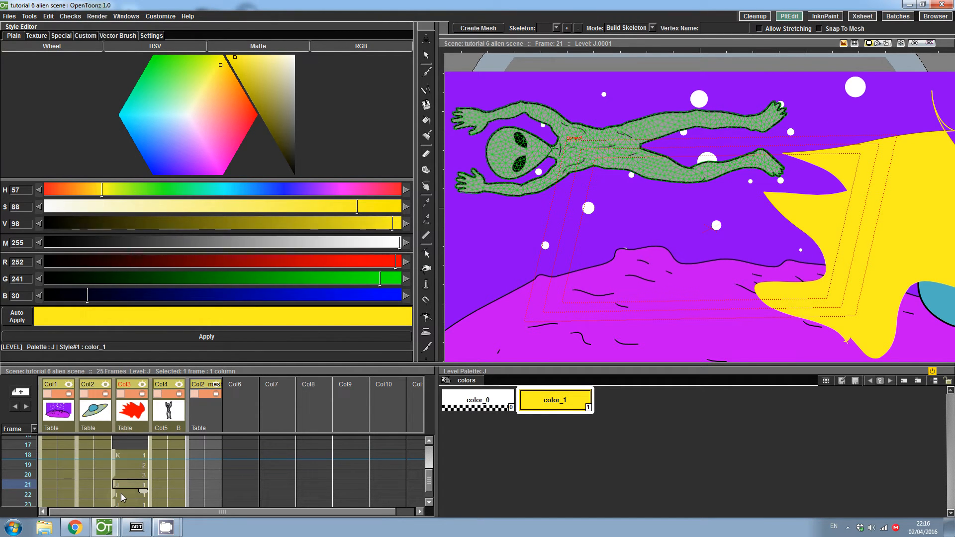
left_click(124, 495)
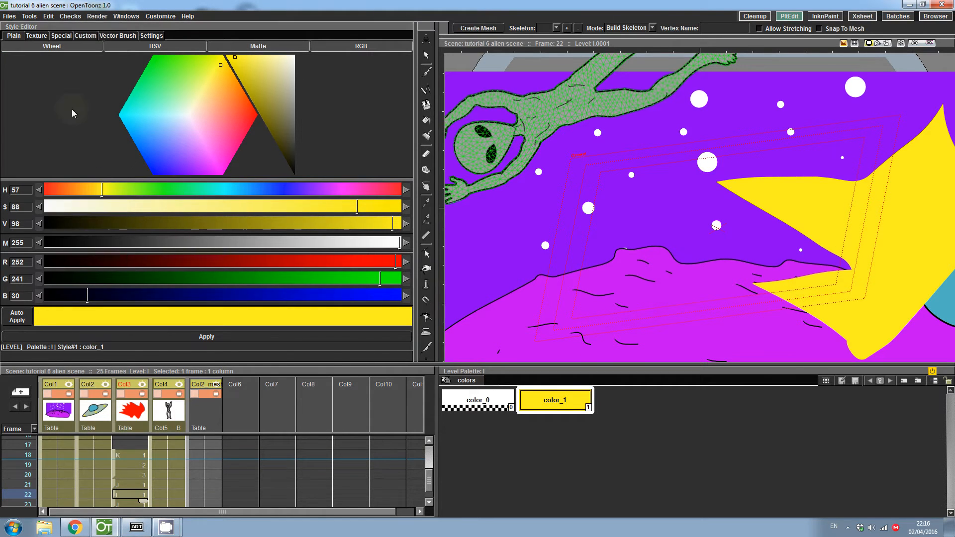
scroll("down", 3)
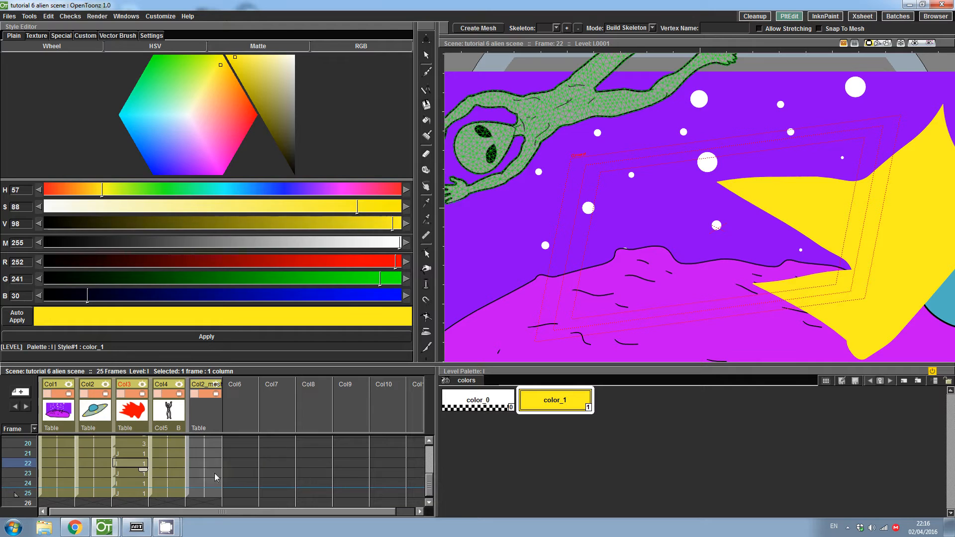
left_click(129, 454)
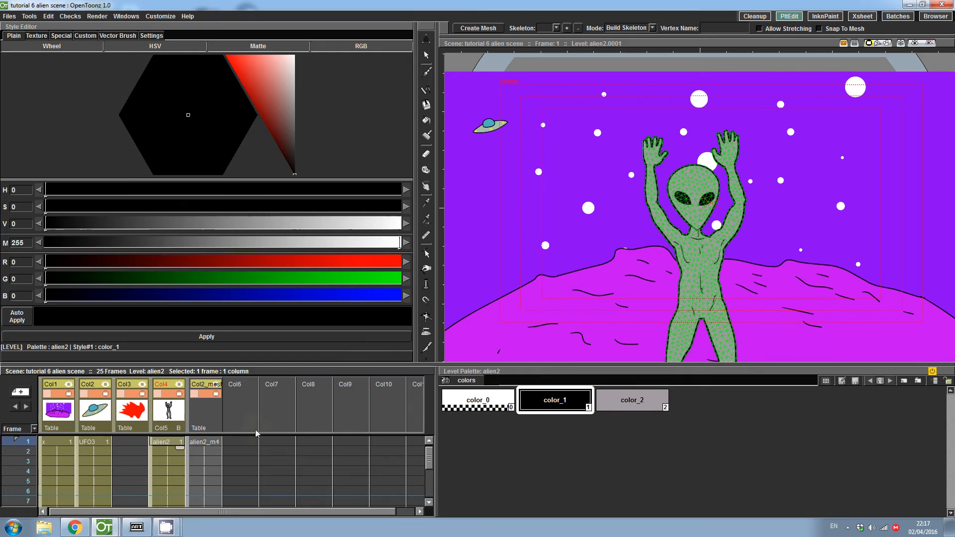
Attempt Save Level on alien2_mesh and dismiss the 'Toonz cannot Save this Level' warning.
left_click(205, 384)
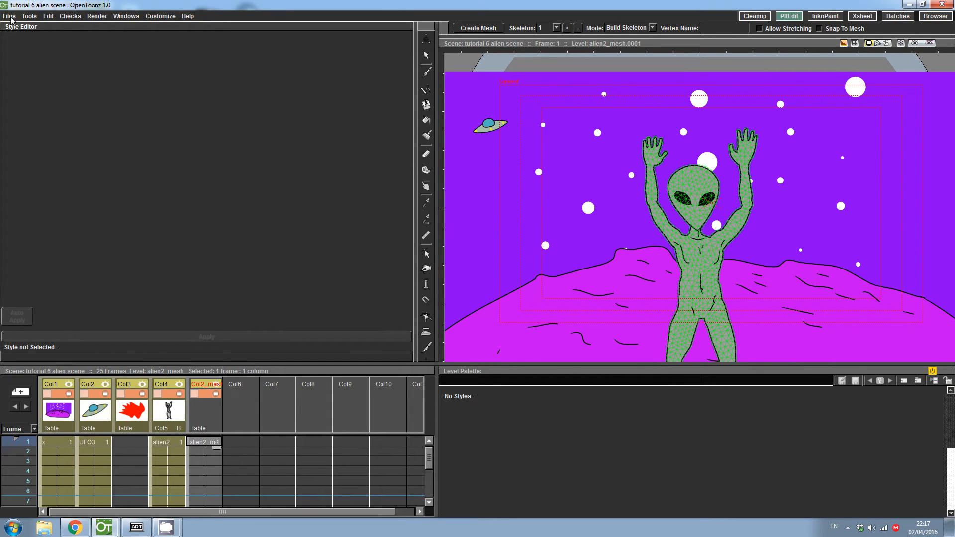
left_click(9, 16)
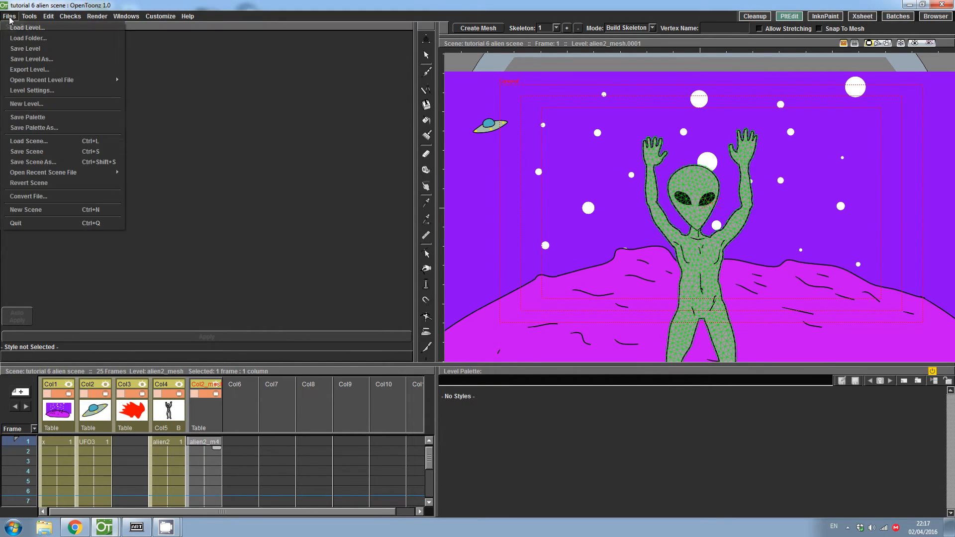
left_click(26, 49)
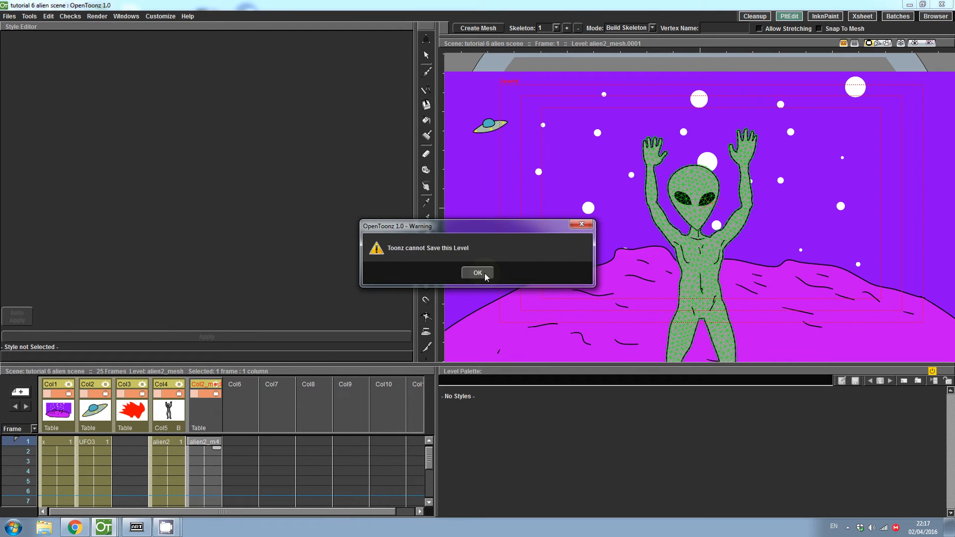
mouse_move(494, 237)
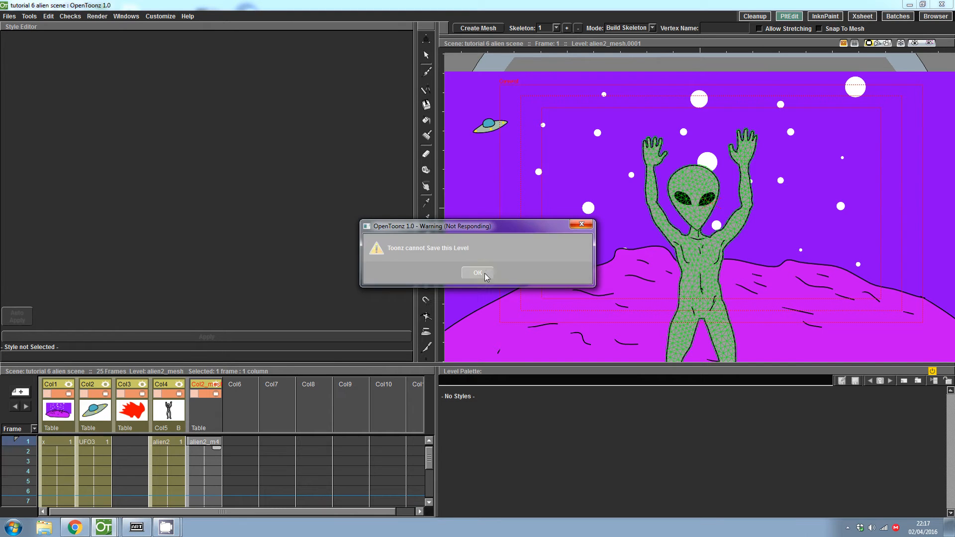
left_click(478, 272)
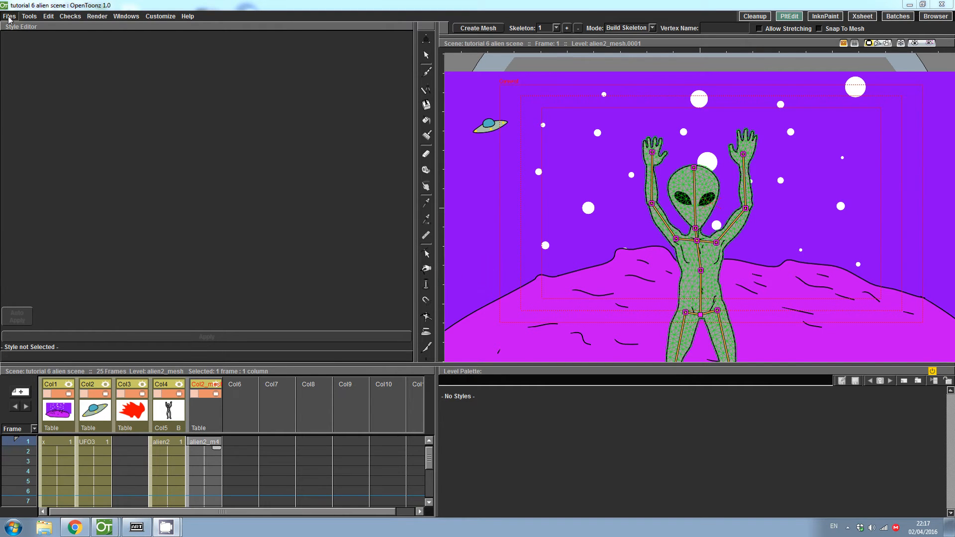
left_click(9, 19)
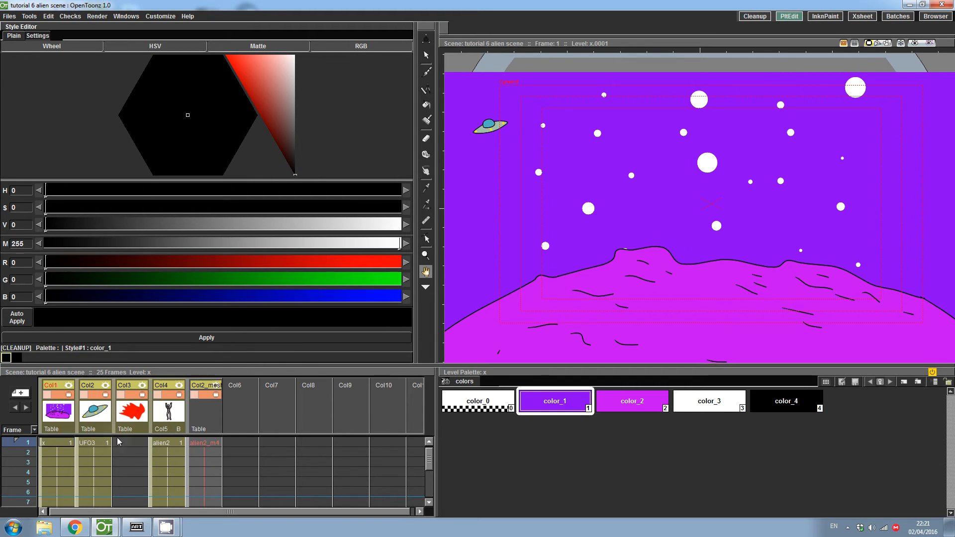
mouse_move(409, 448)
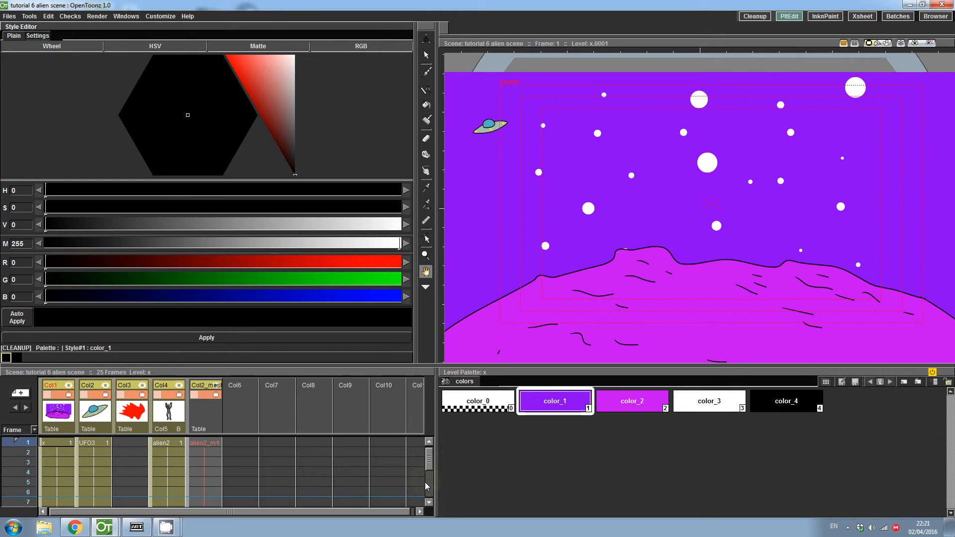
mouse_move(215, 447)
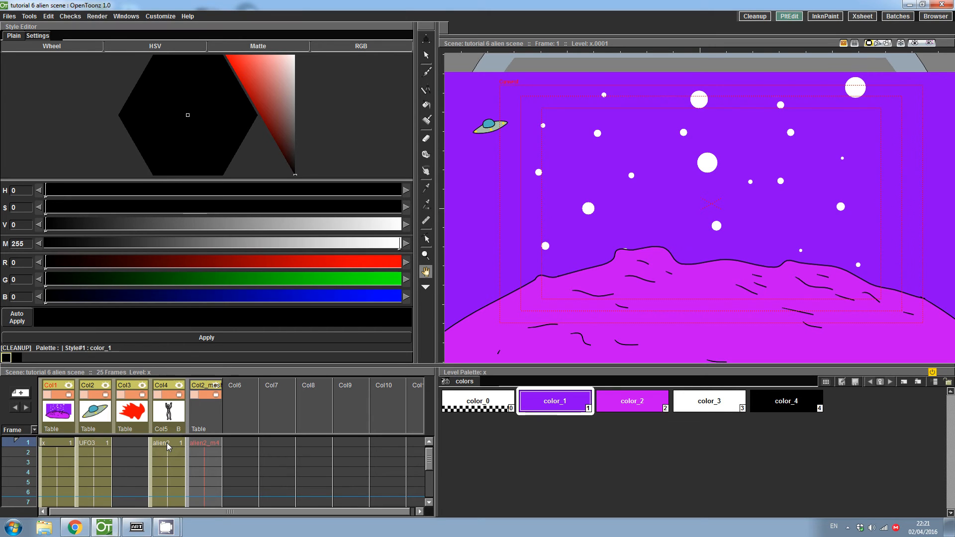
Select alien2, activate the Plastic Tool and start Create Mesh for the alien drawing.
left_click(167, 444)
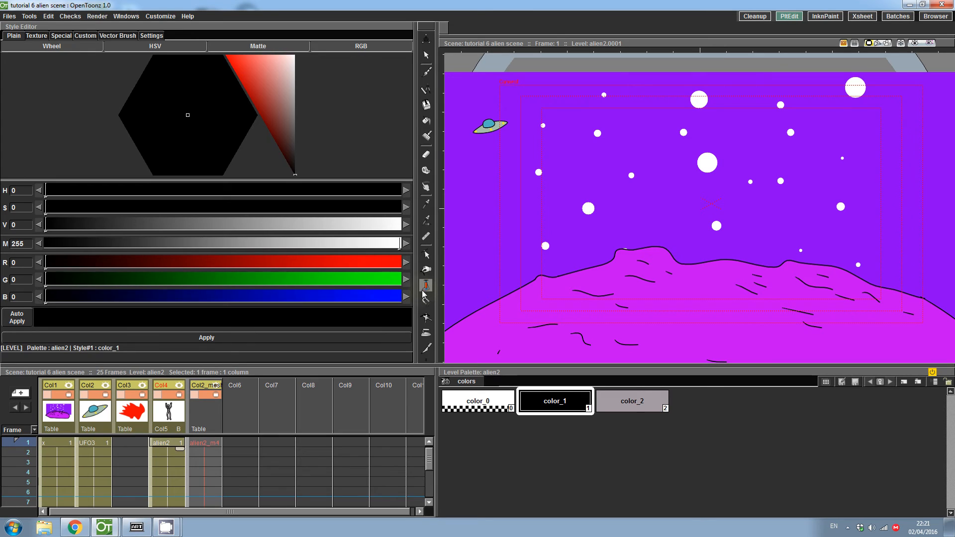
left_click(426, 285)
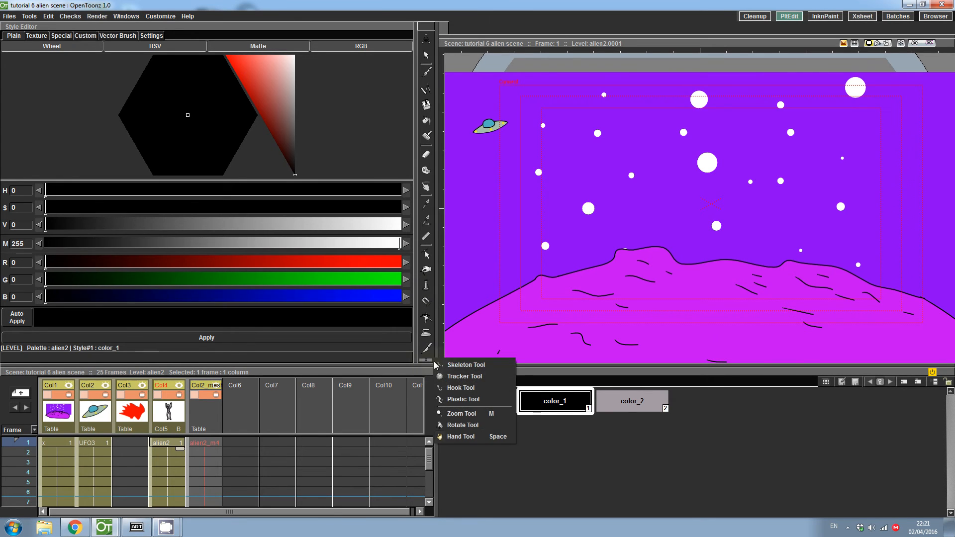
left_click(465, 365)
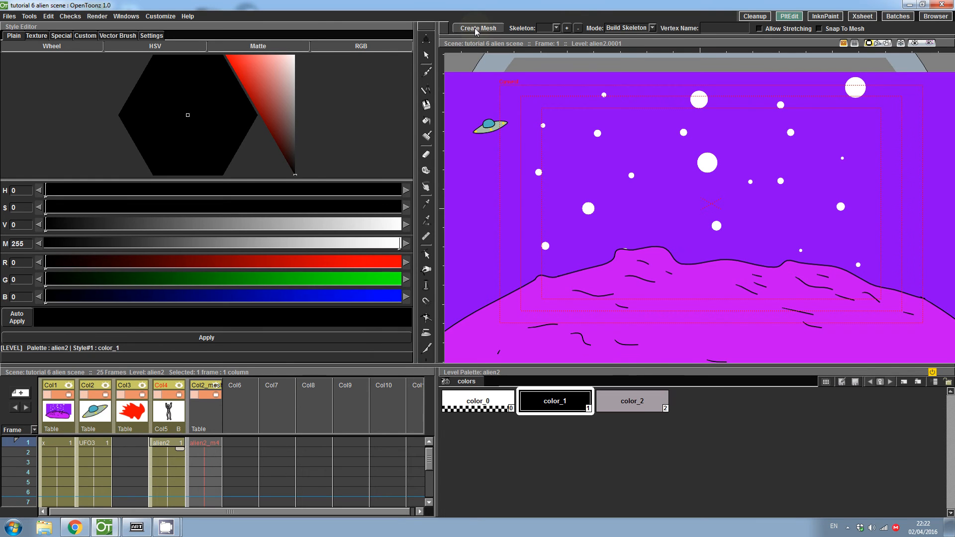
left_click(477, 28)
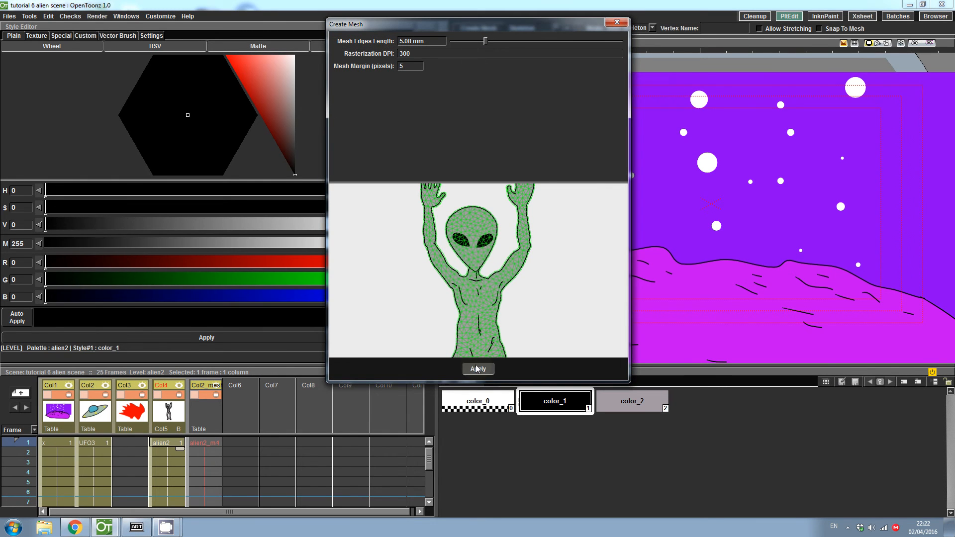
Apply Create Mesh with 'Keep the old level and overwrite processed frames' so the alien's skeleton reappears.
left_click(478, 368)
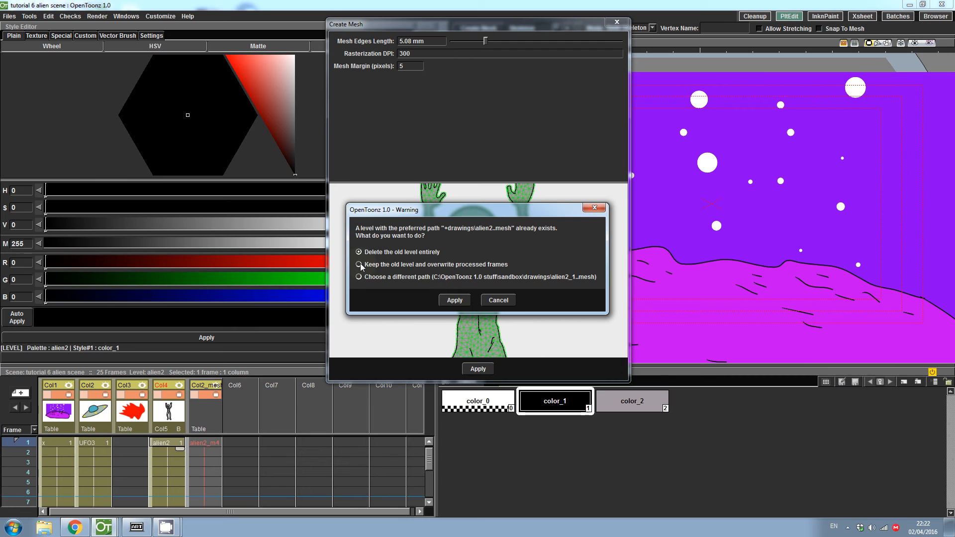
left_click(358, 265)
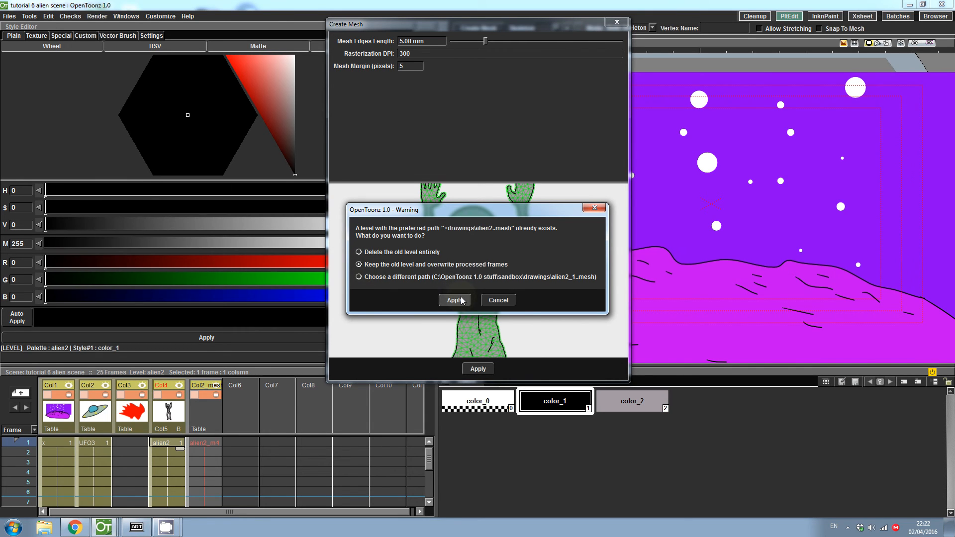
left_click(453, 301)
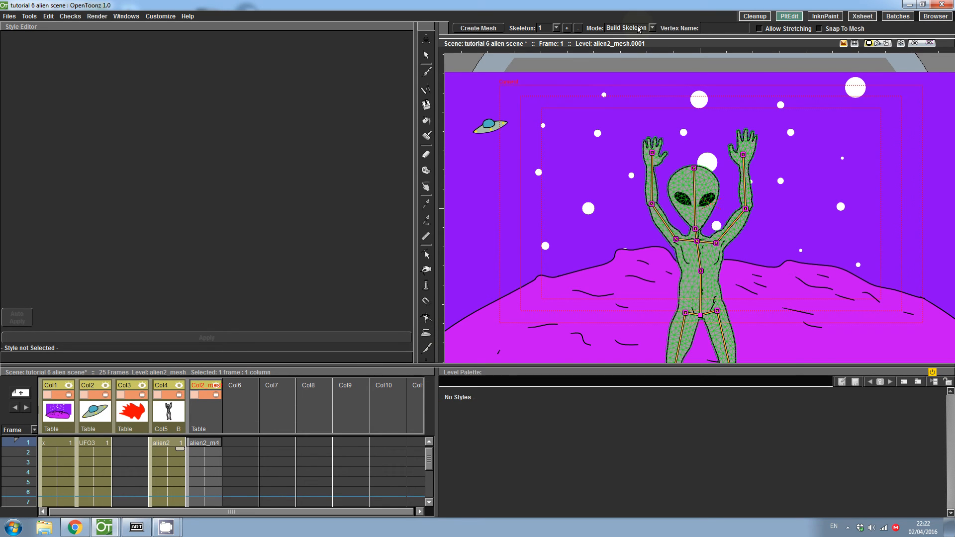
left_click(649, 28)
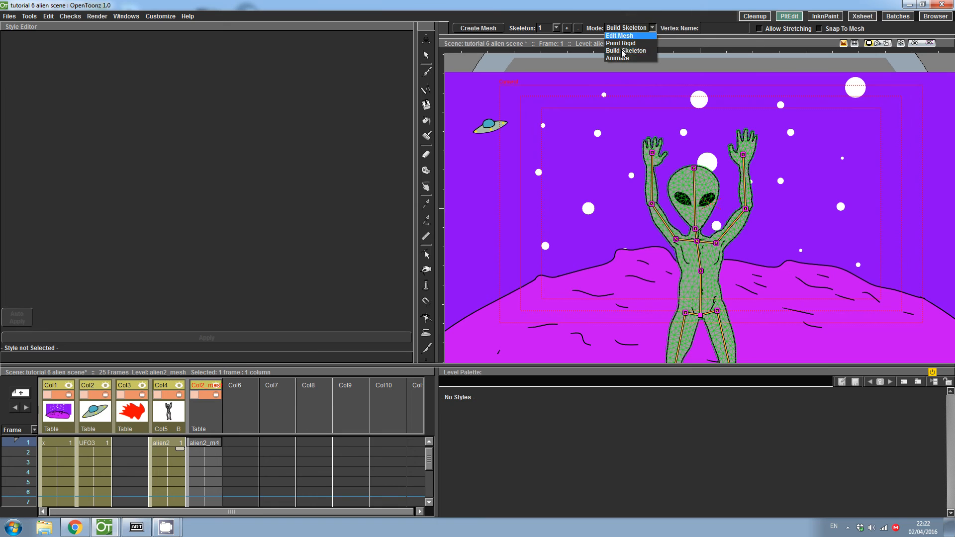